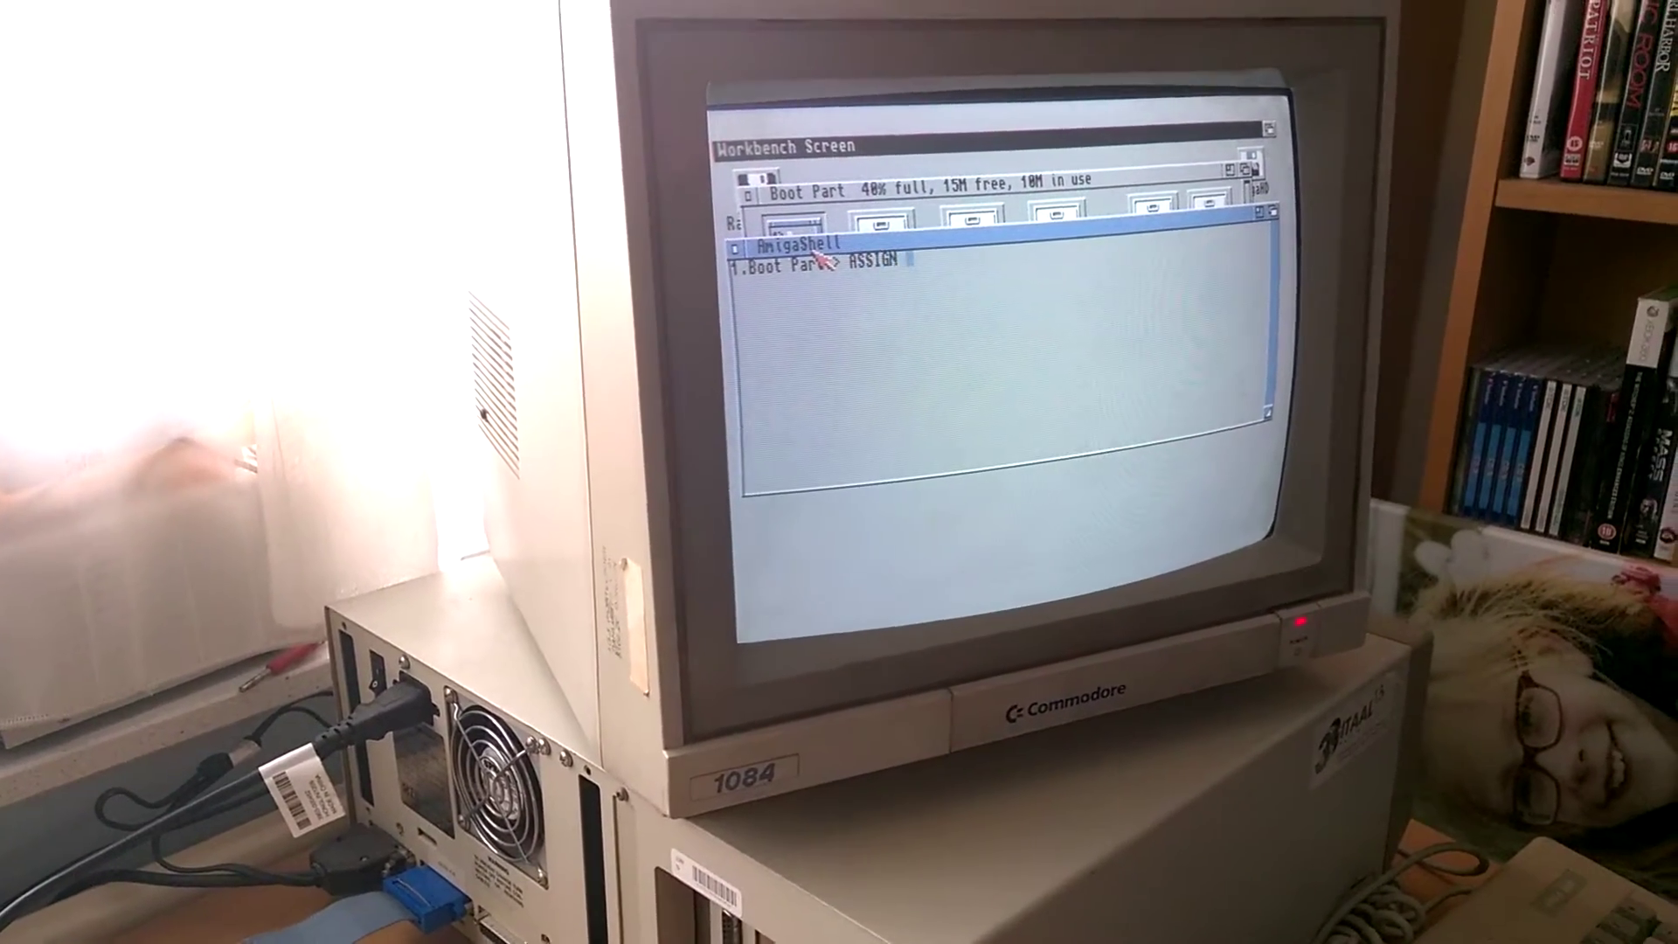
Step: Assign the logical name HANDY: to AmigaHD:Handy in the Shell
type("HANDY: AmigaHD:")
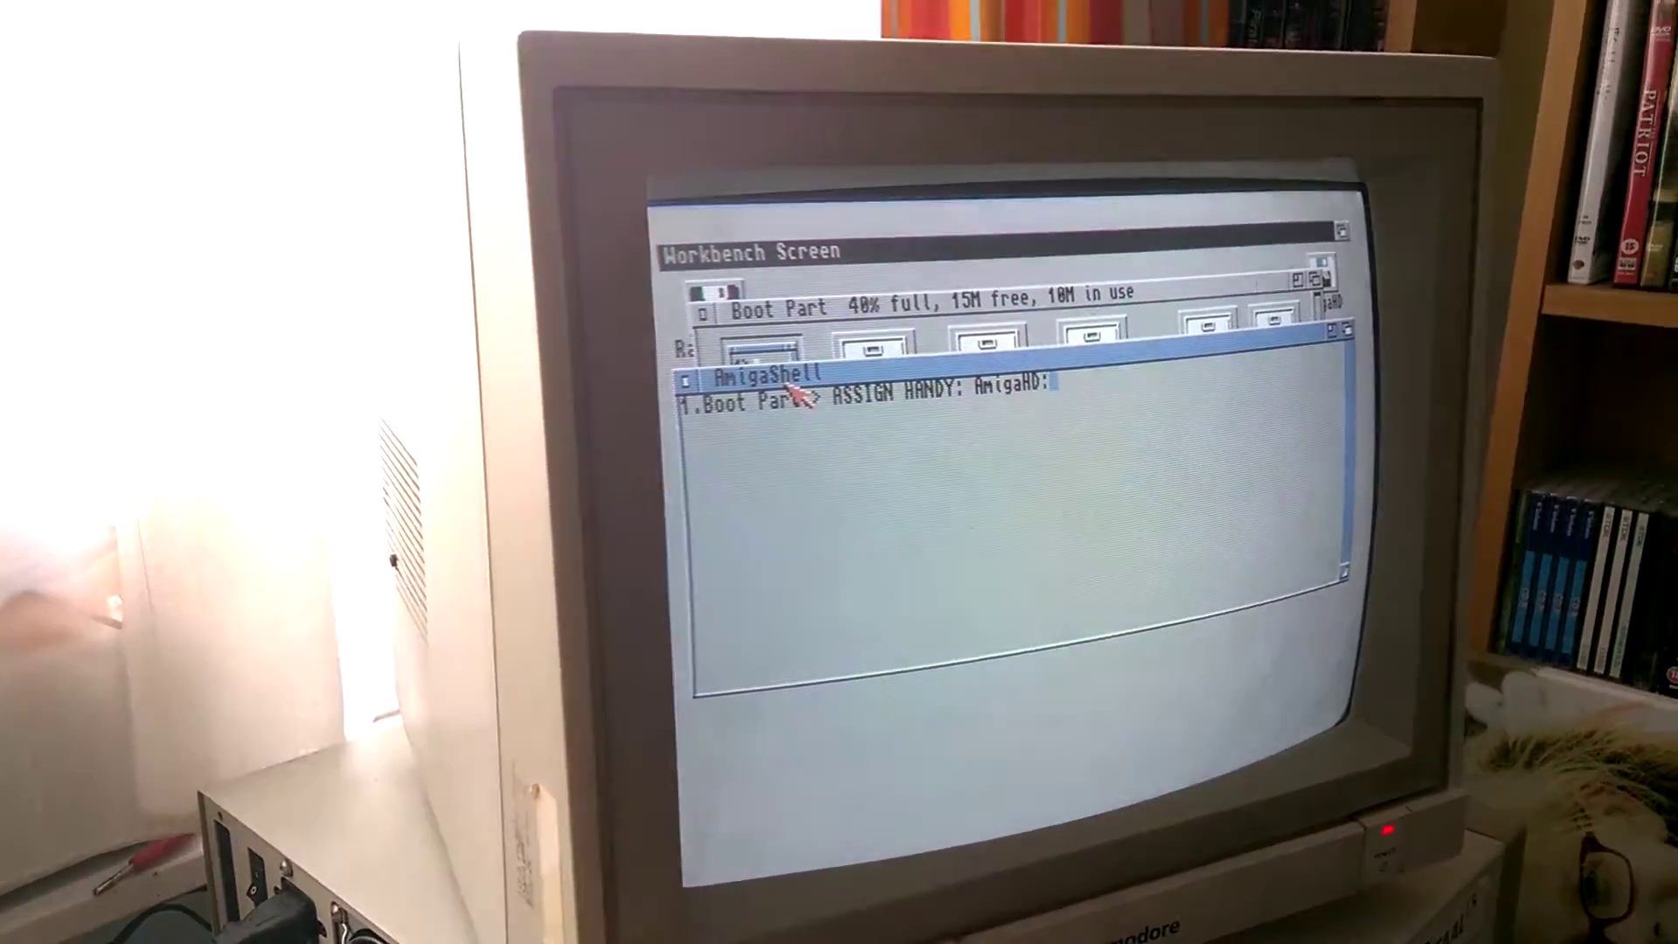
key("Return")
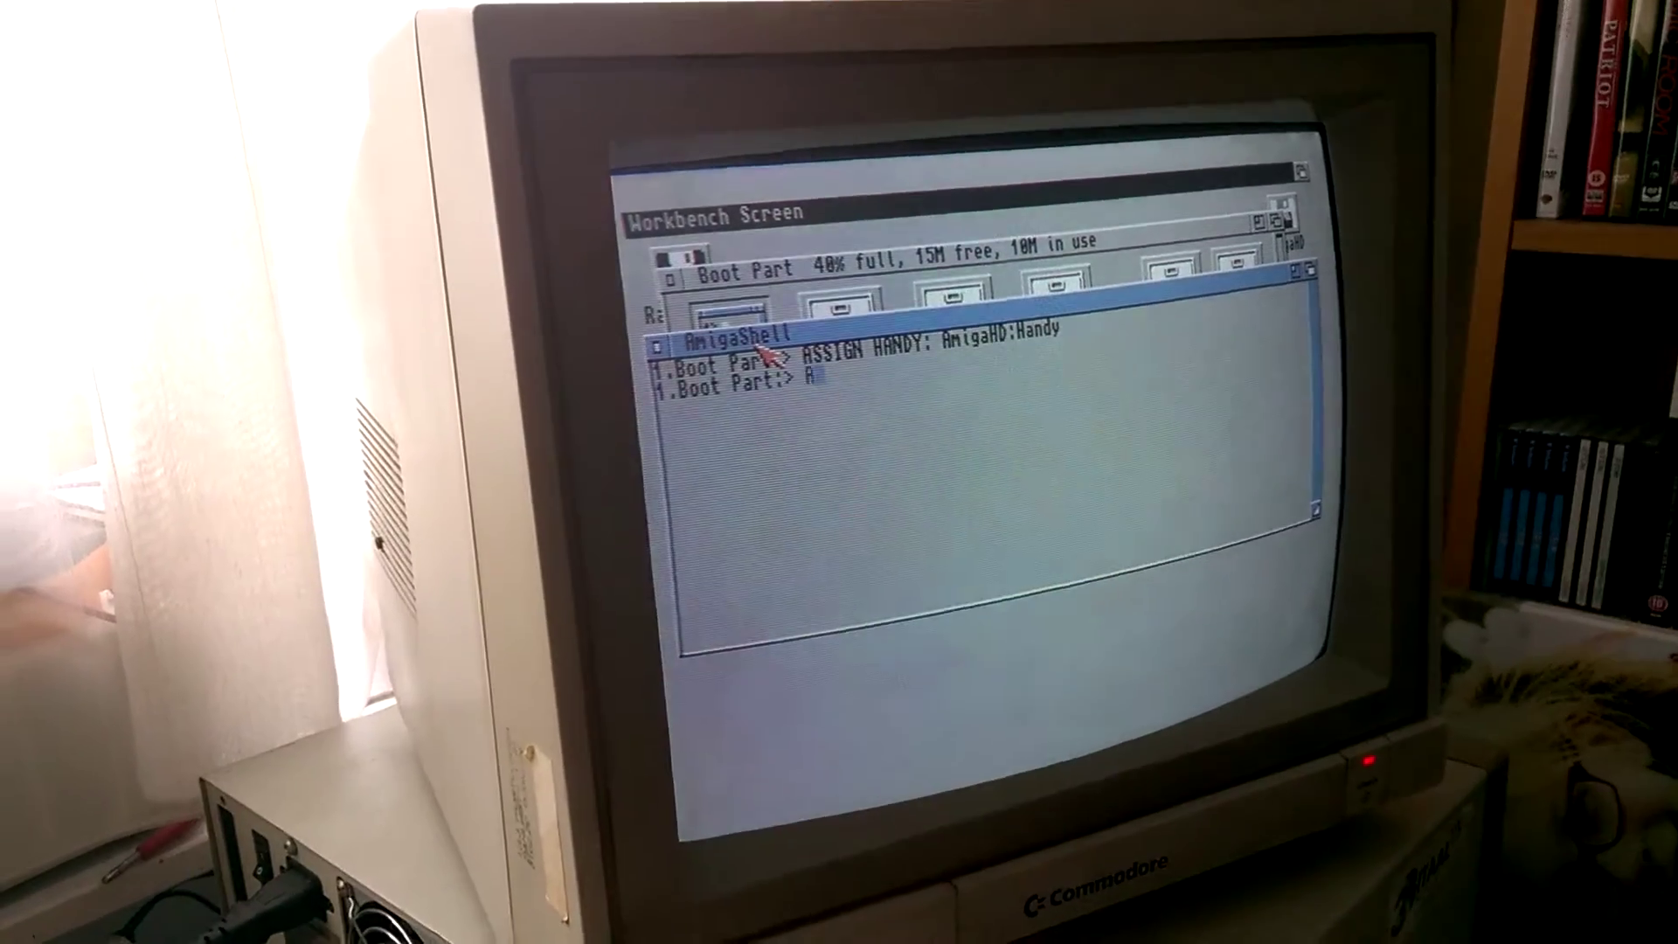